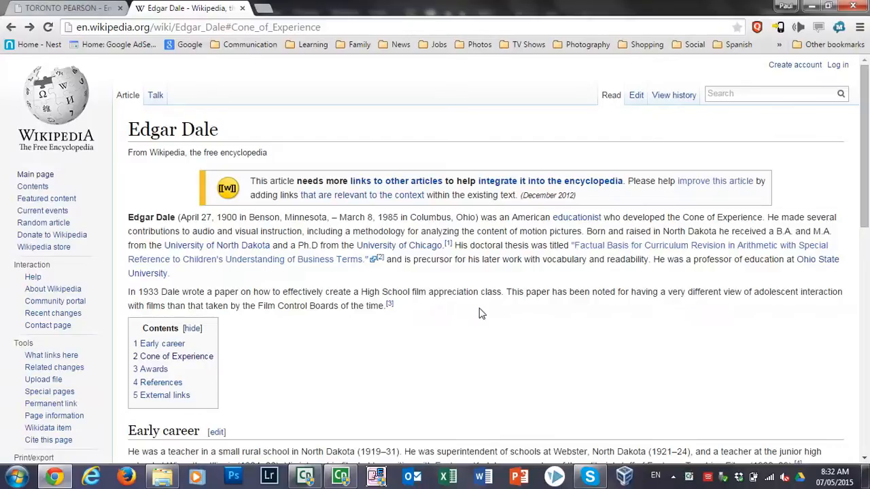
mouse_move(307, 263)
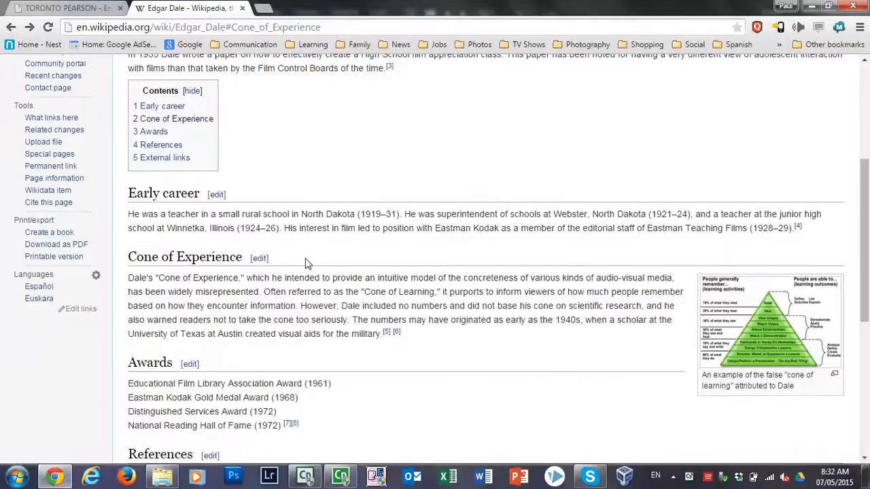
Step: Scroll the Edgar Dale article down to its Cone of Experience section
scroll("down", 3)
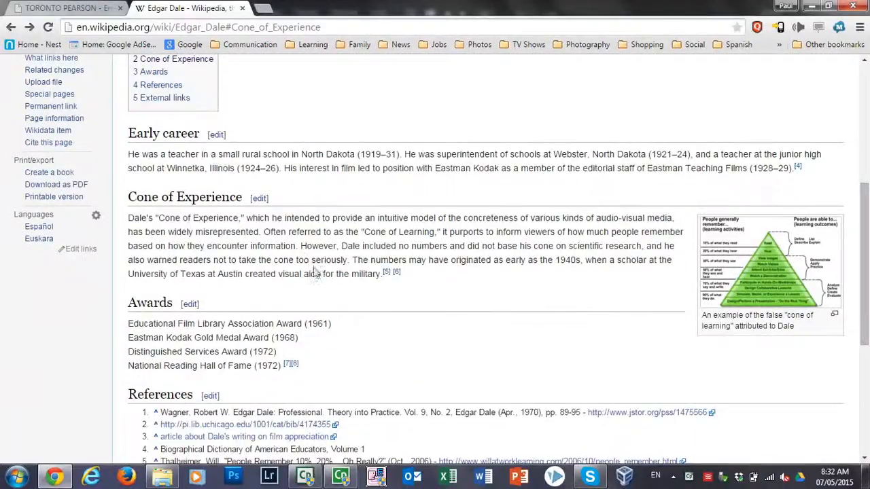
mouse_move(428, 296)
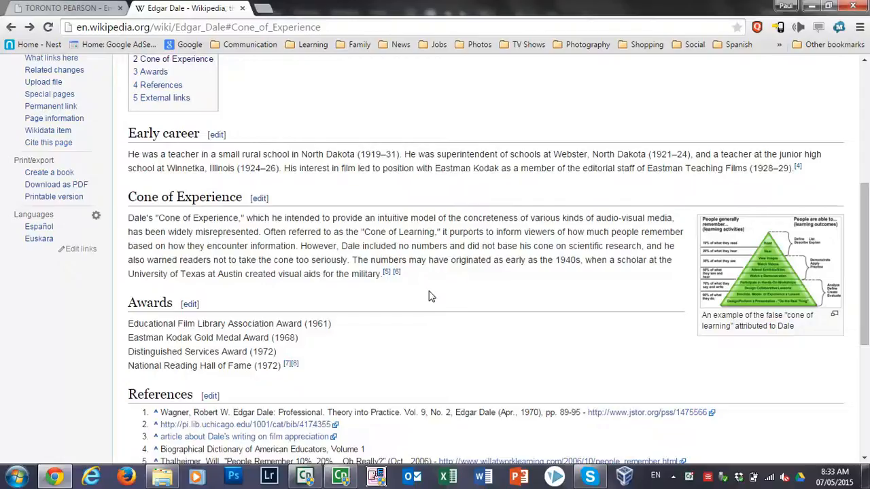
mouse_move(791, 265)
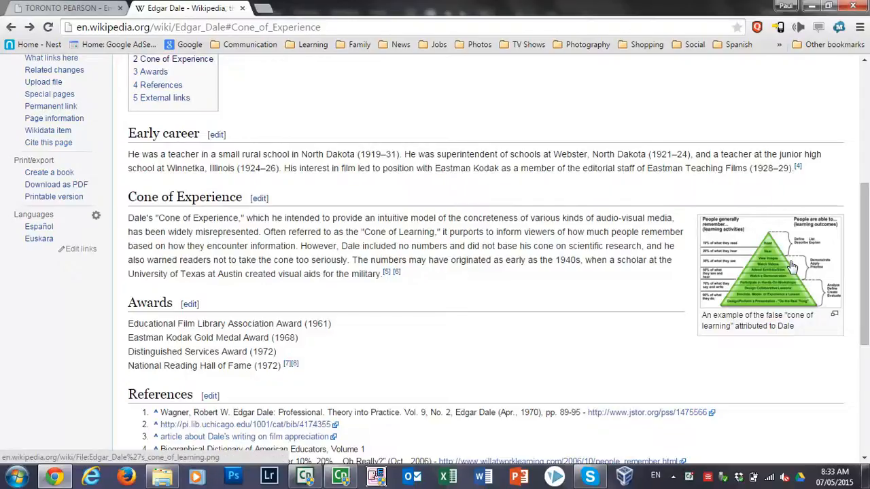
left_click(768, 265)
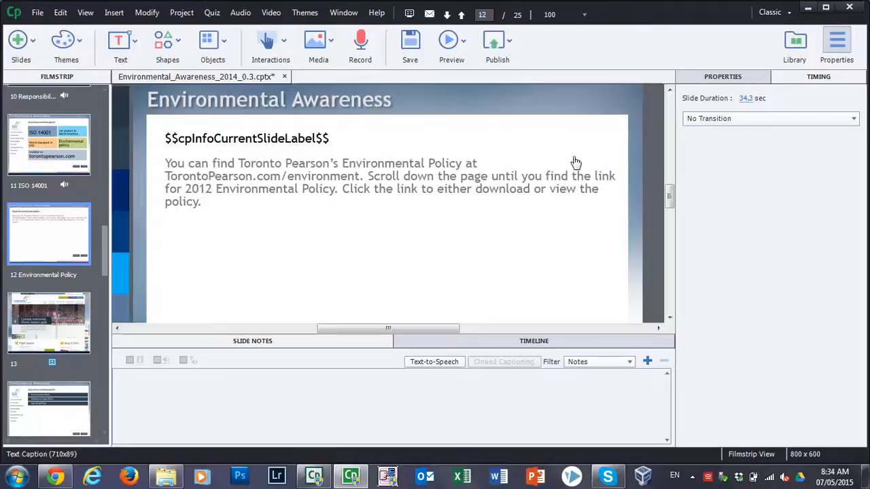
mouse_move(325, 177)
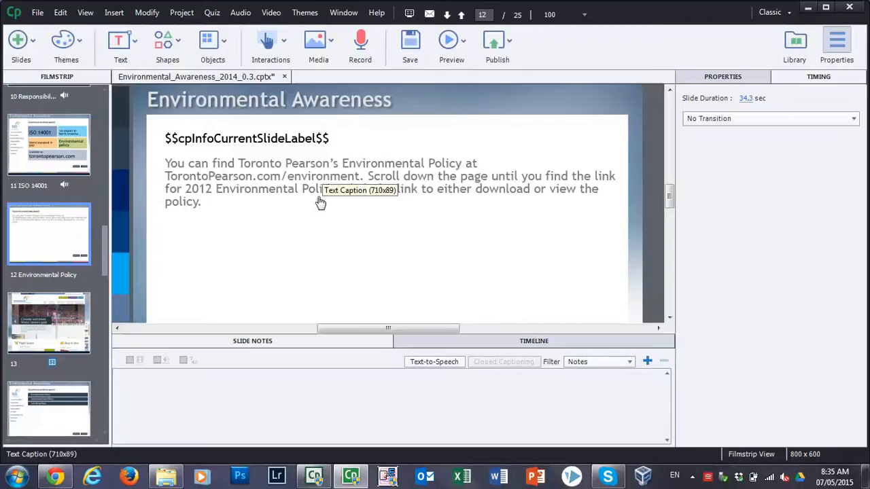
mouse_move(552, 198)
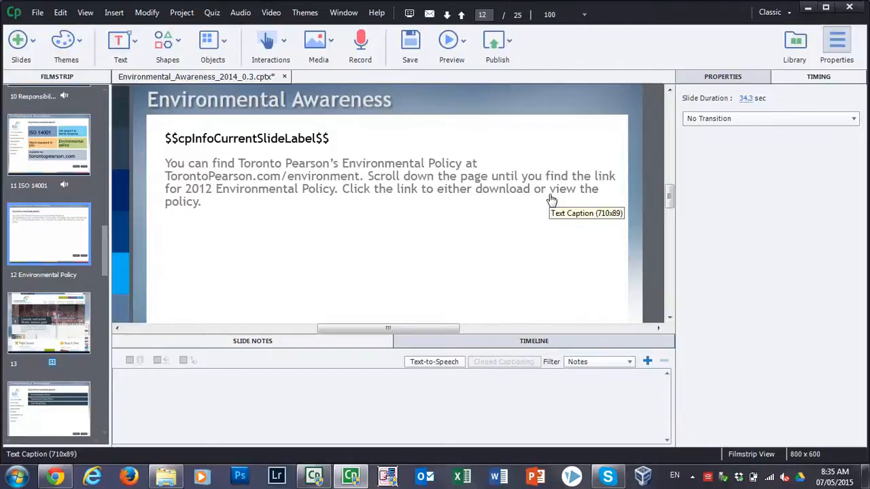
mouse_move(380, 219)
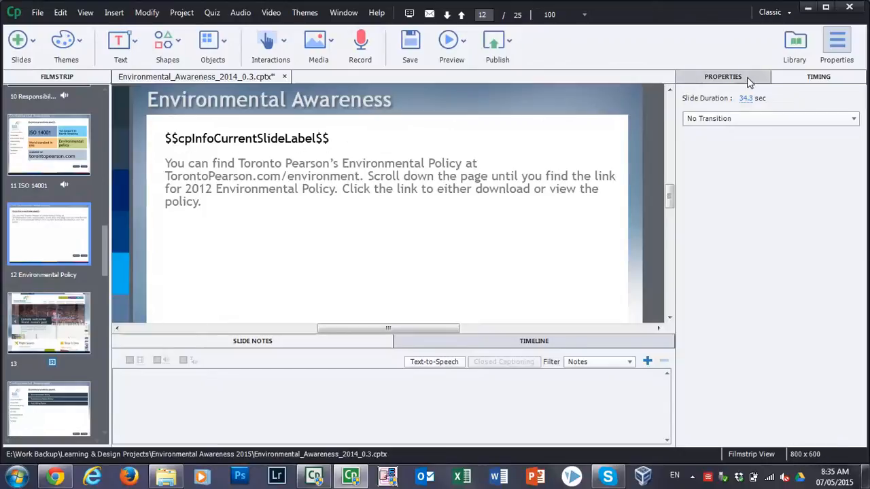
Step: Show the Properties panel for the Environmental Policy slide
left_click(723, 76)
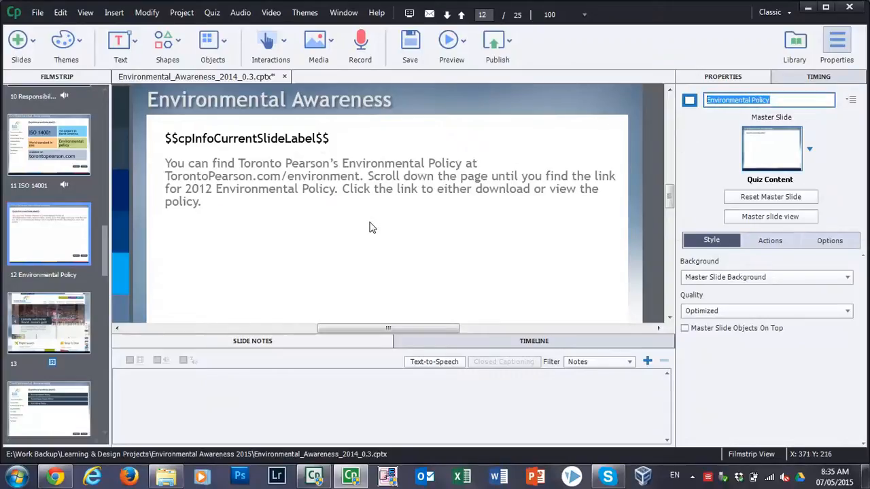
mouse_move(359, 231)
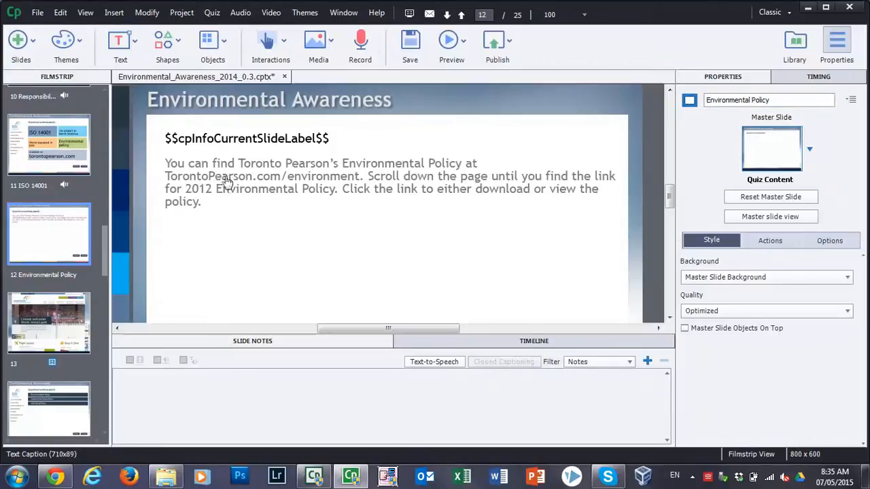
mouse_move(392, 184)
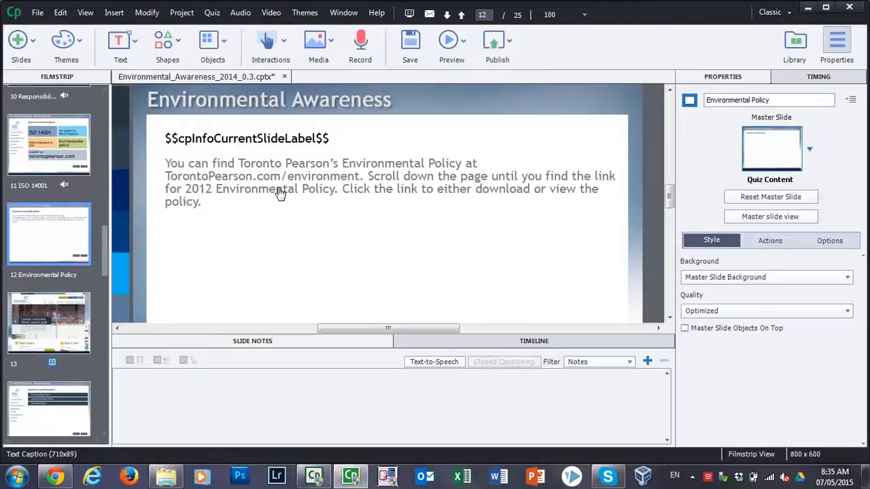
mouse_move(570, 185)
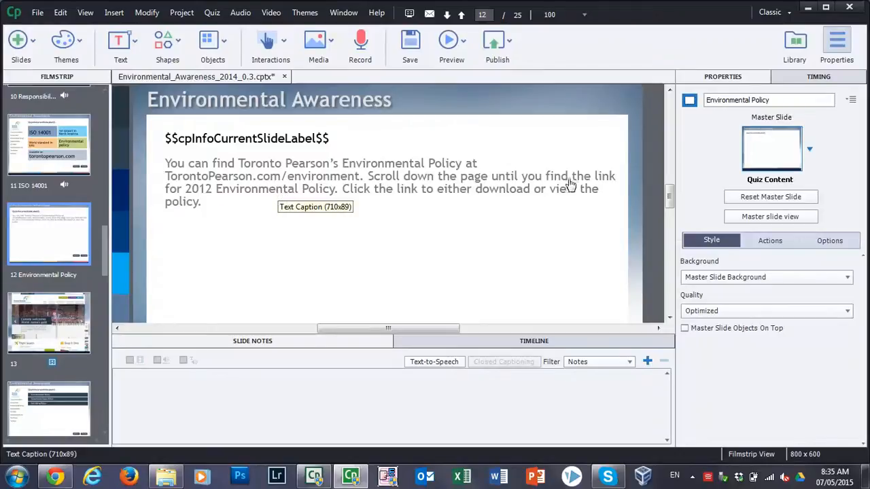
mouse_move(193, 196)
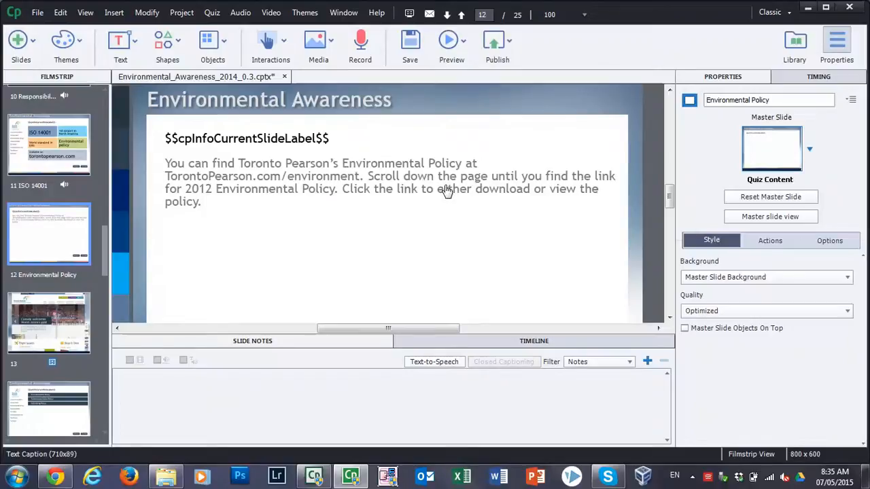
mouse_move(238, 212)
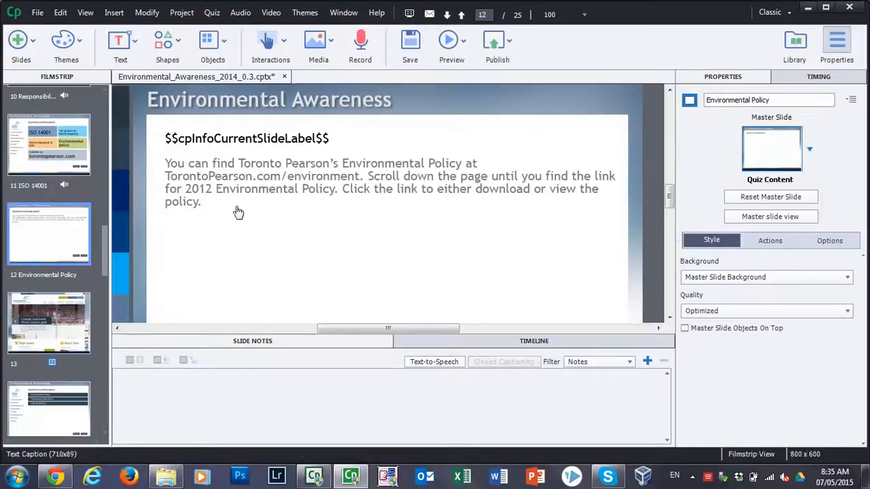
mouse_move(275, 165)
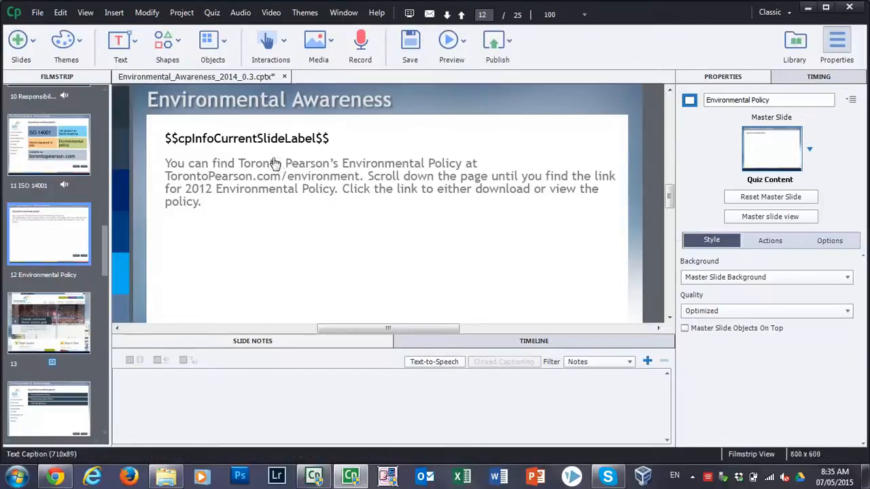
mouse_move(198, 228)
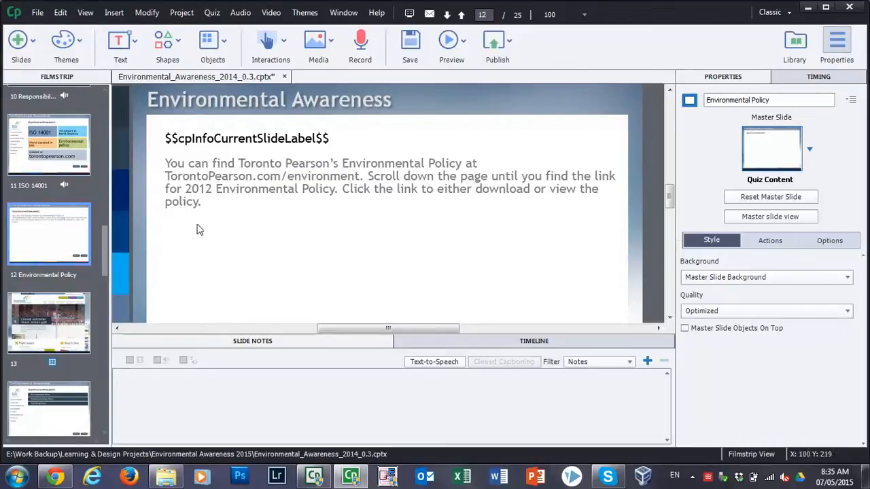
mouse_move(416, 239)
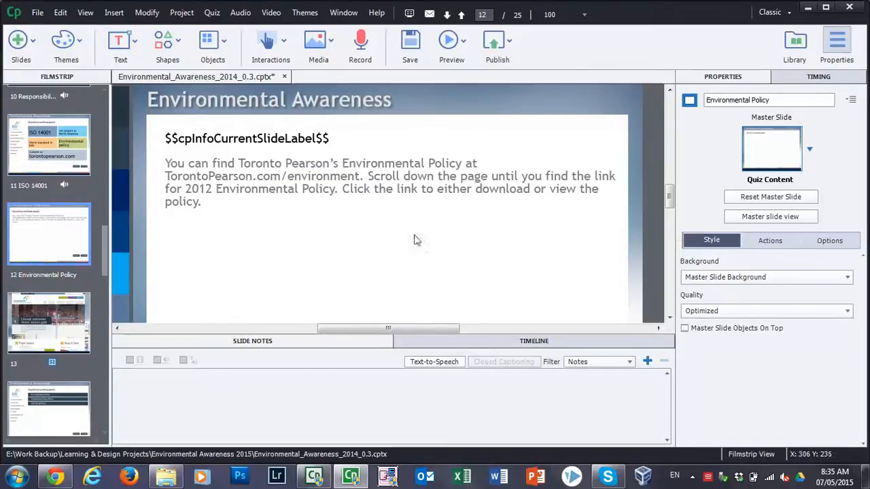
mouse_move(170, 220)
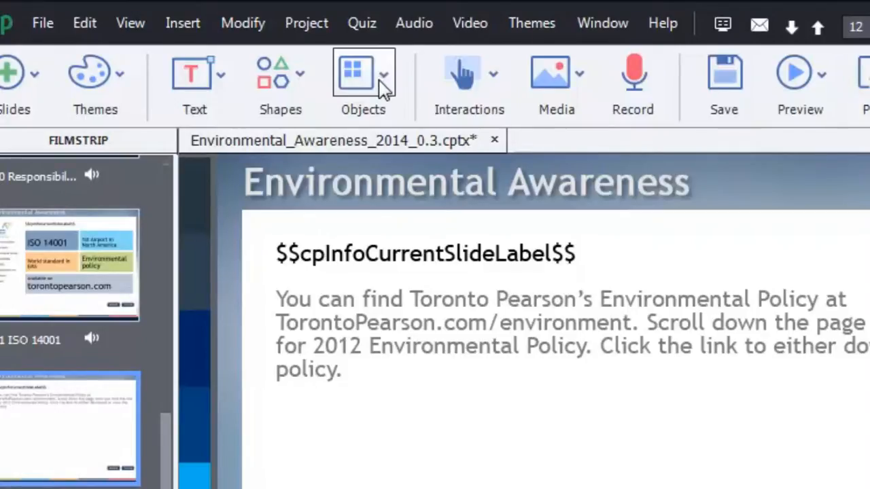
mouse_move(374, 88)
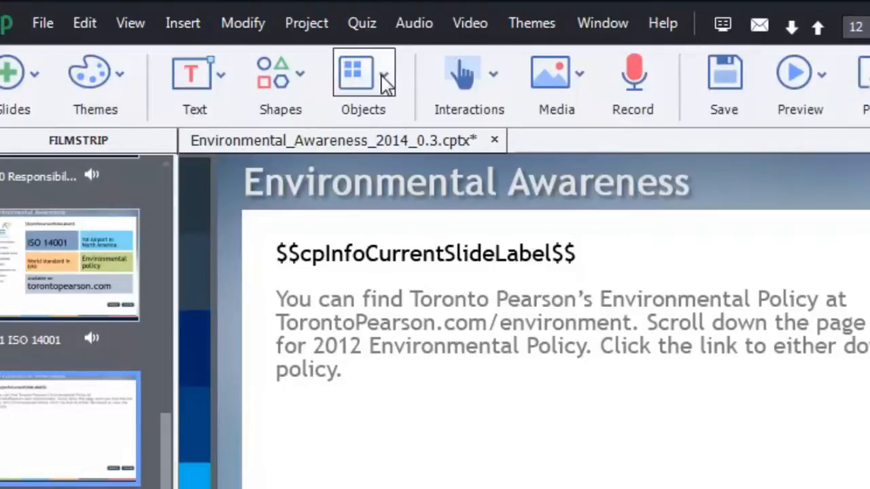
Step: Insert a Web object and resize it to about 711 by 282 beneath the instruction text
left_click(363, 73)
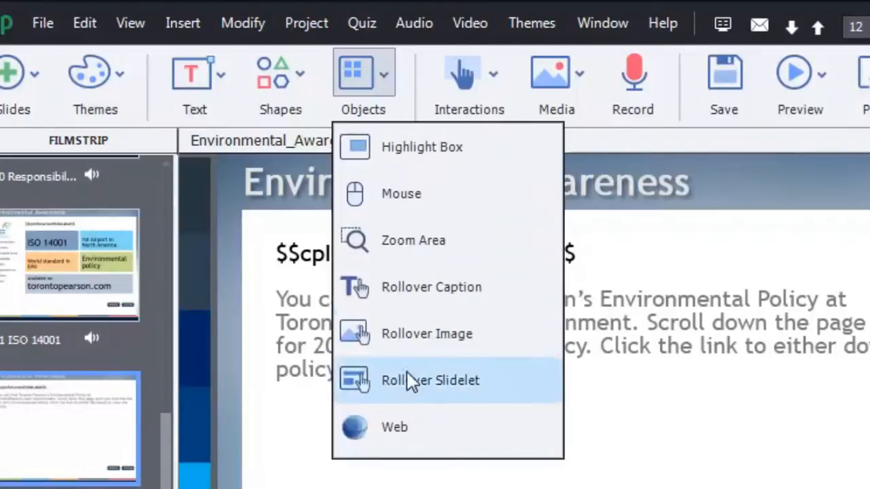
left_click(430, 380)
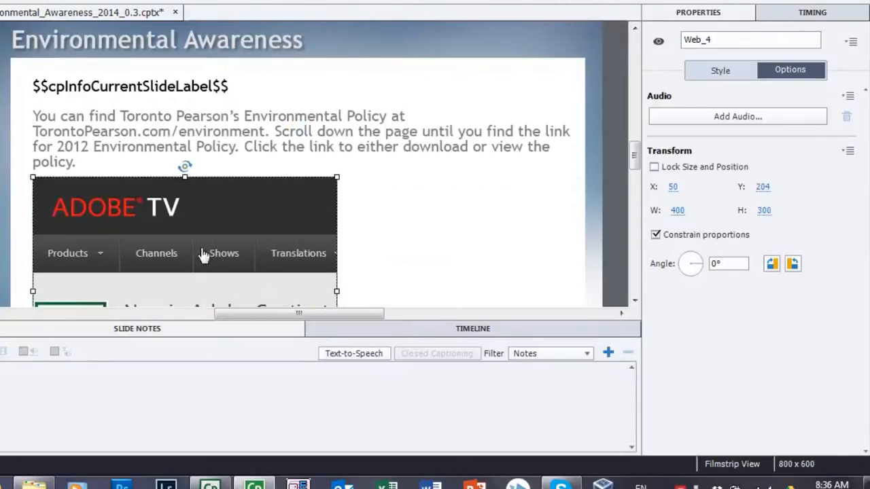
left_click_drag(337, 237, 393, 238)
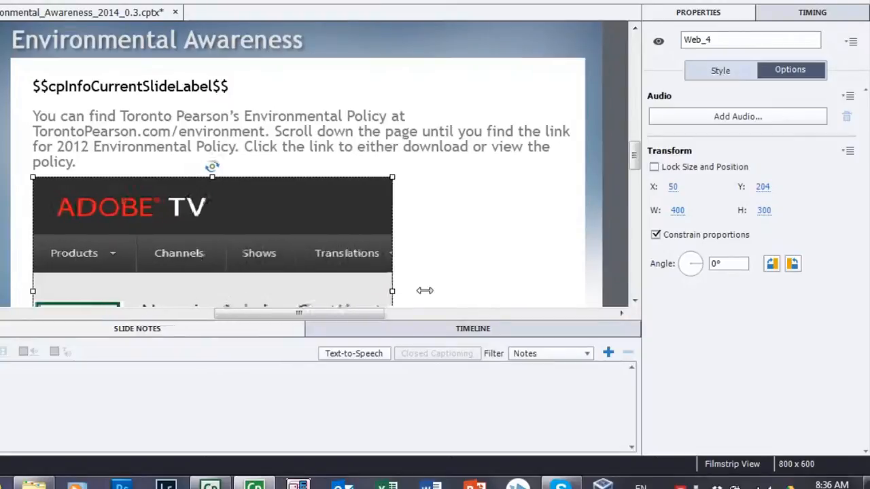
left_click_drag(391, 291, 574, 281)
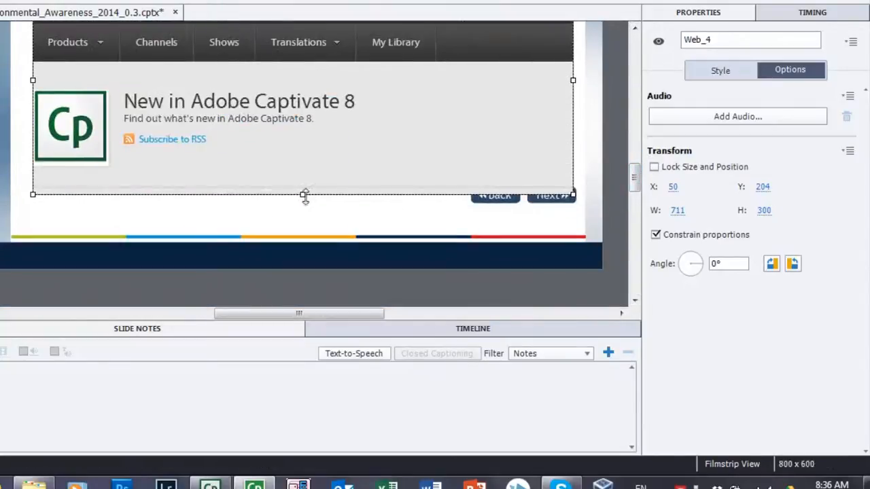
left_click_drag(304, 196, 301, 182)
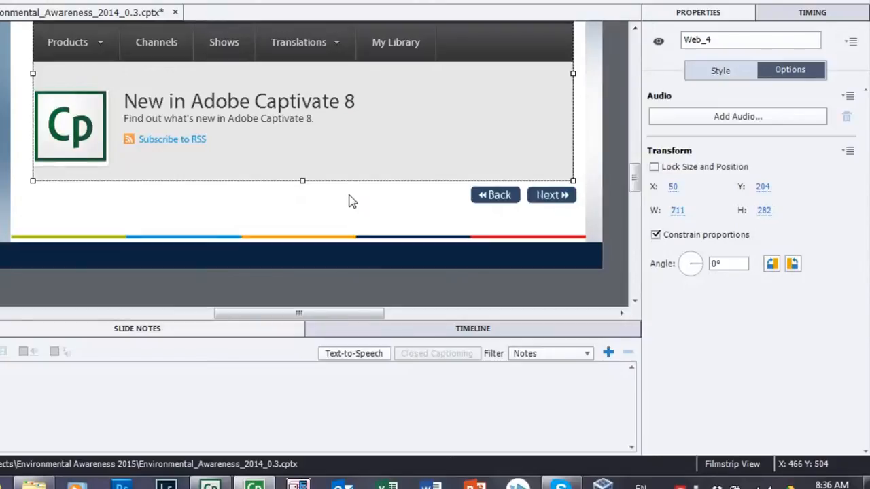
mouse_move(296, 217)
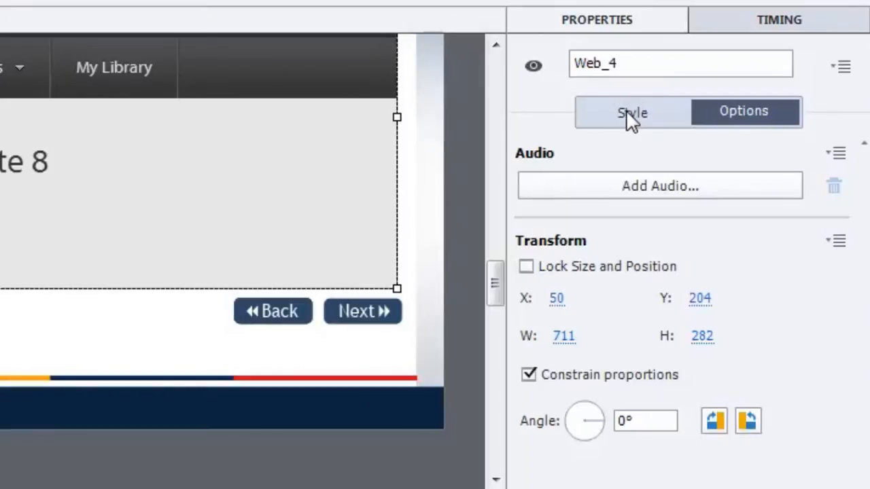
Step: Show the web object's Style settings with its address and Auto Load option
left_click(631, 112)
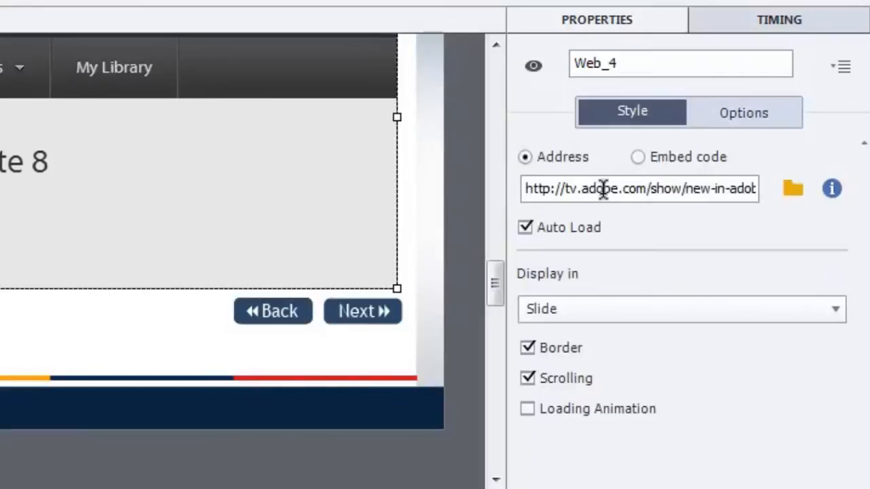
mouse_move(615, 218)
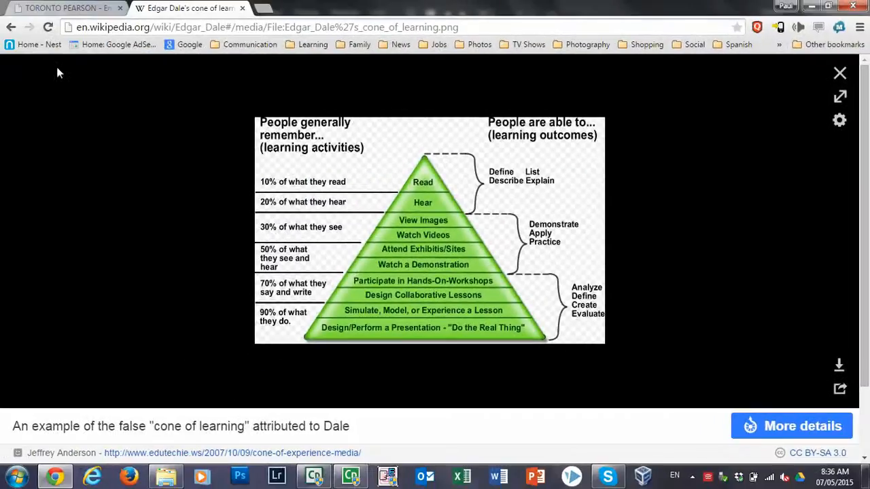
Step: Switch to the Toronto Pearson Environment page and select its URL for copying
left_click(61, 8)
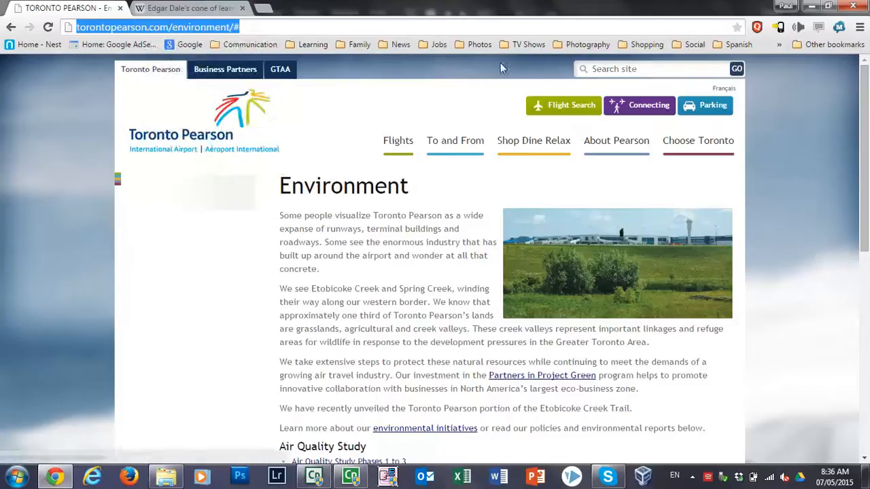
left_click(388, 476)
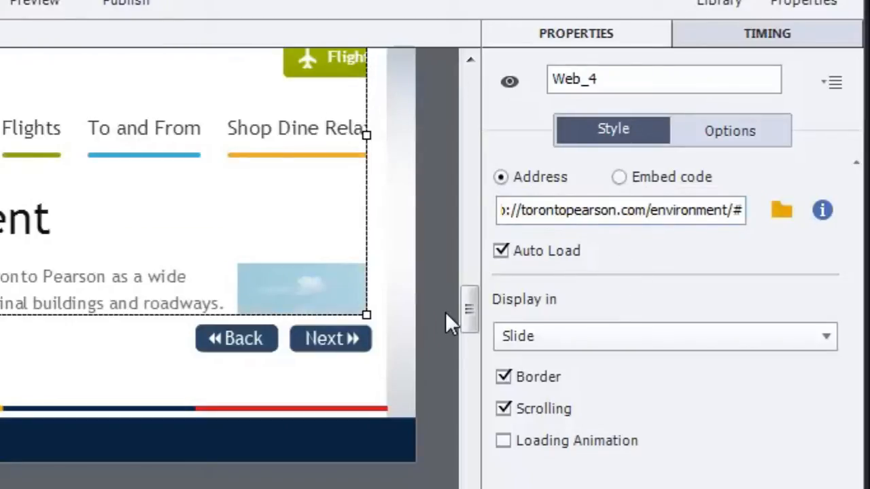
mouse_move(568, 310)
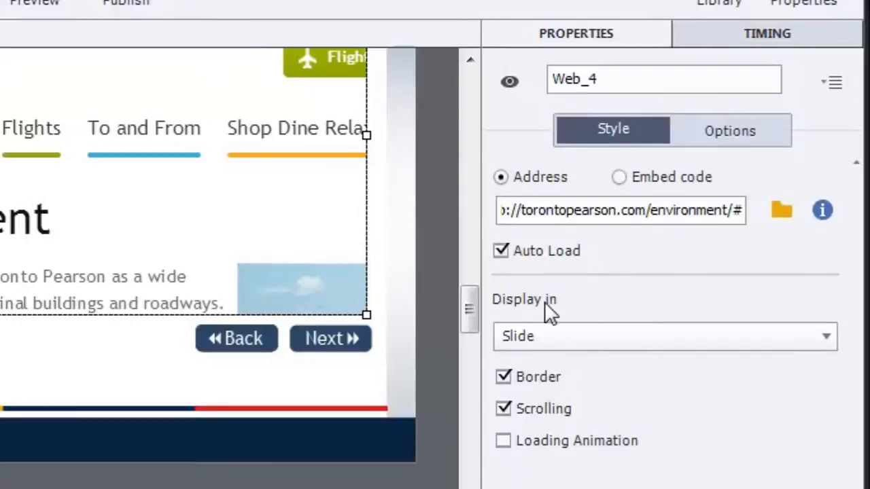
mouse_move(557, 384)
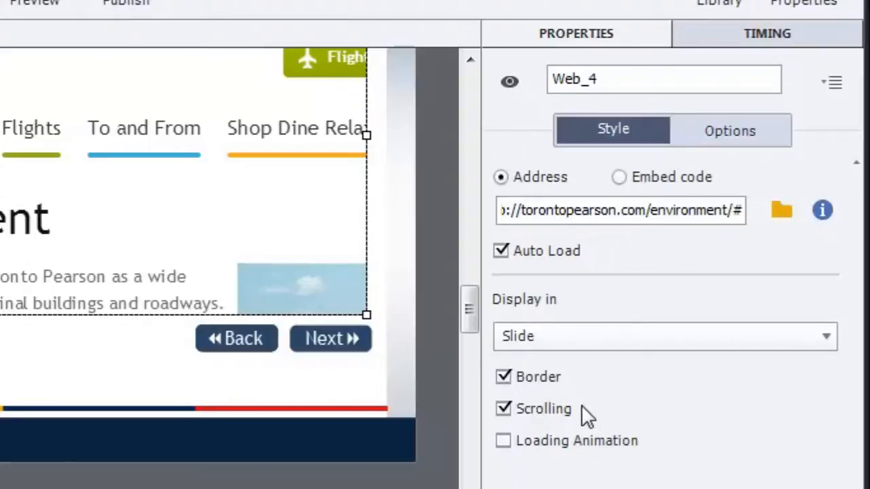
mouse_move(519, 414)
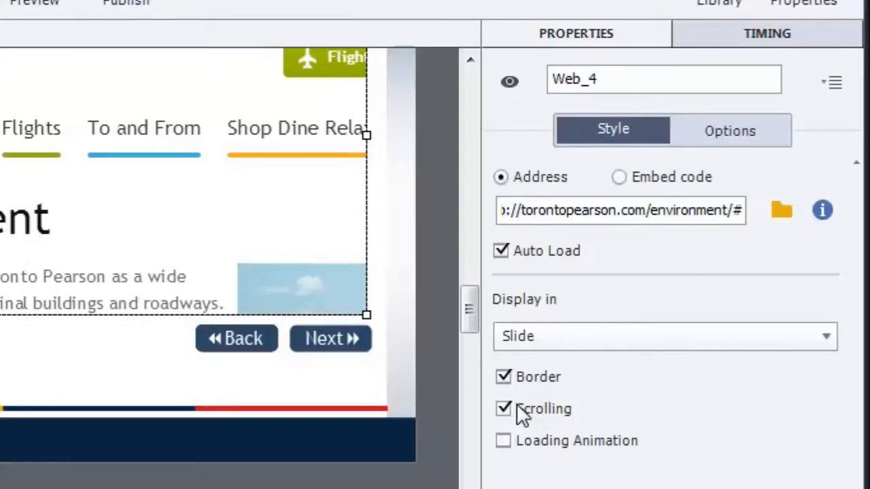
mouse_move(577, 413)
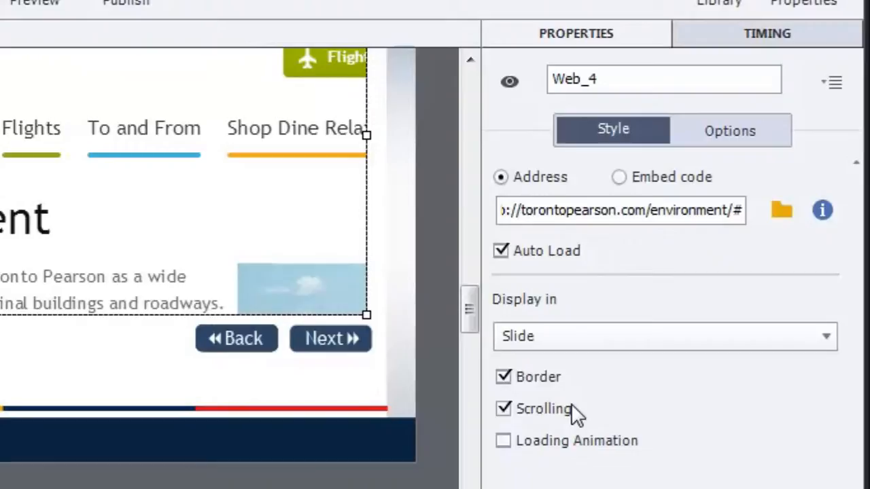
mouse_move(528, 448)
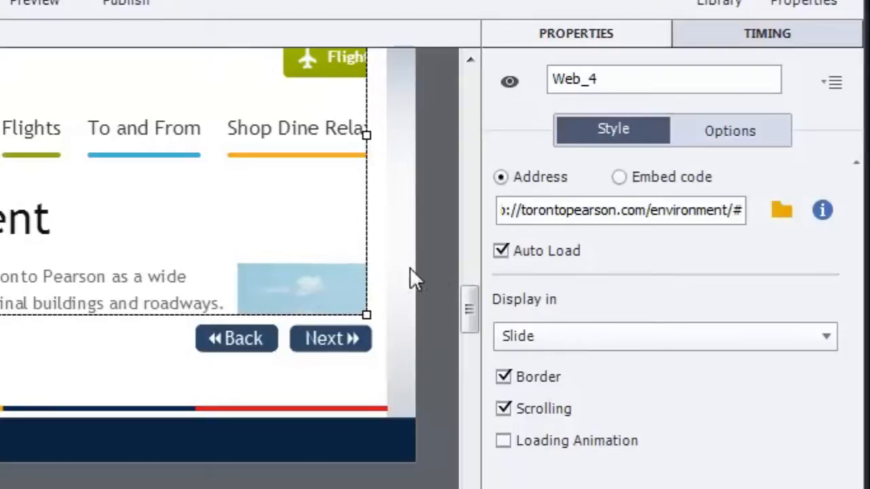
mouse_move(435, 265)
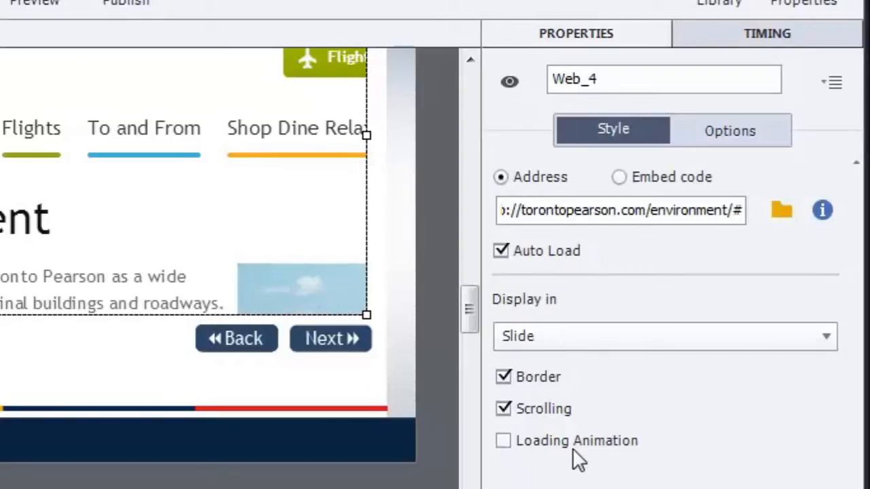
mouse_move(510, 448)
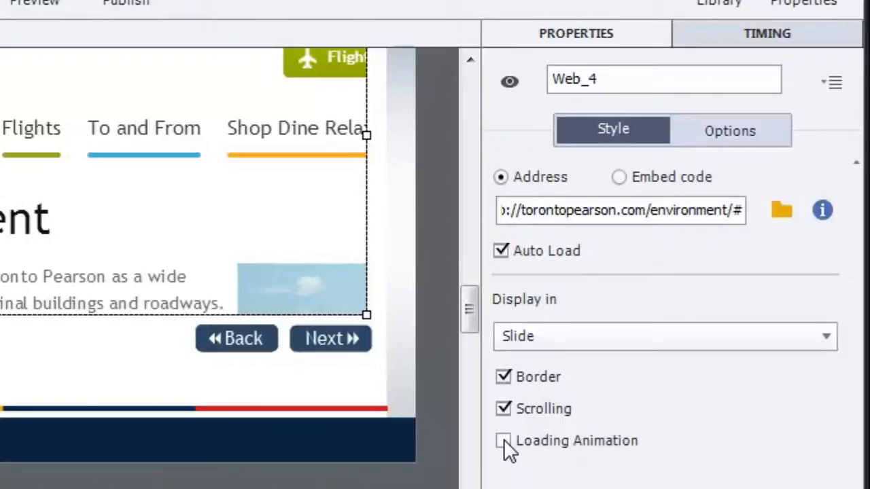
Step: Enable the Loading Animation for the Web_4 object alongside its border and scrolling
left_click(503, 441)
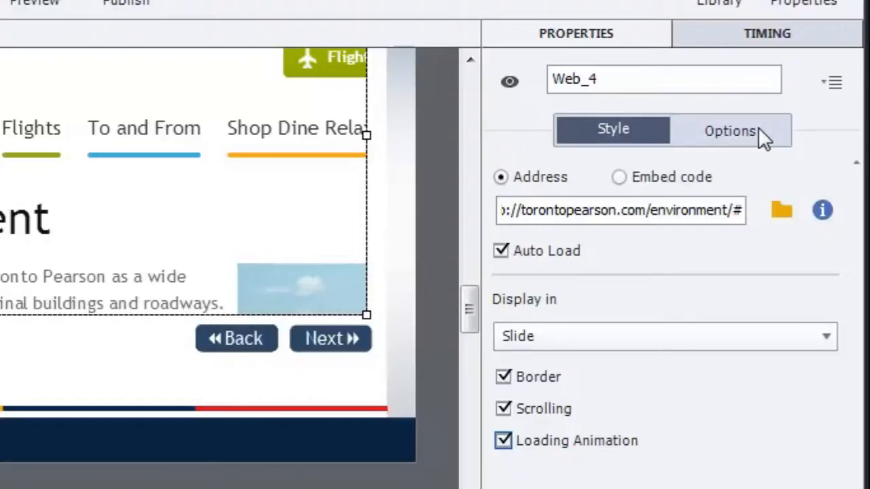
mouse_move(805, 125)
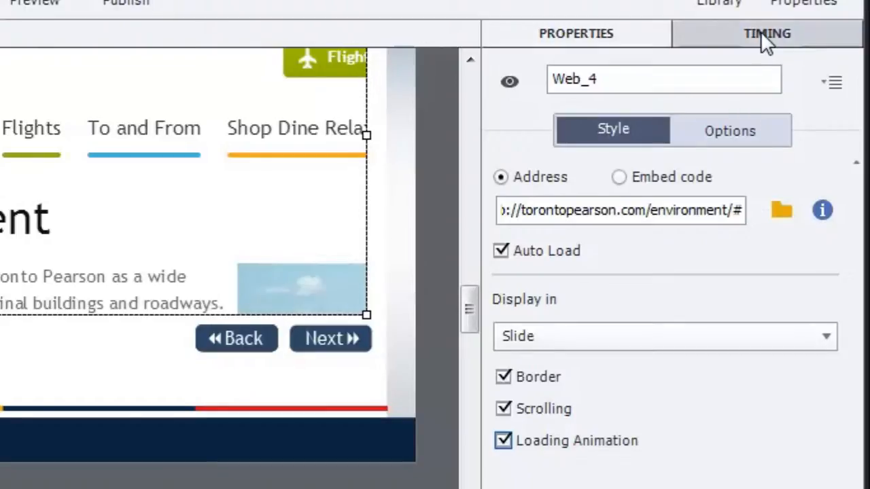
mouse_move(777, 44)
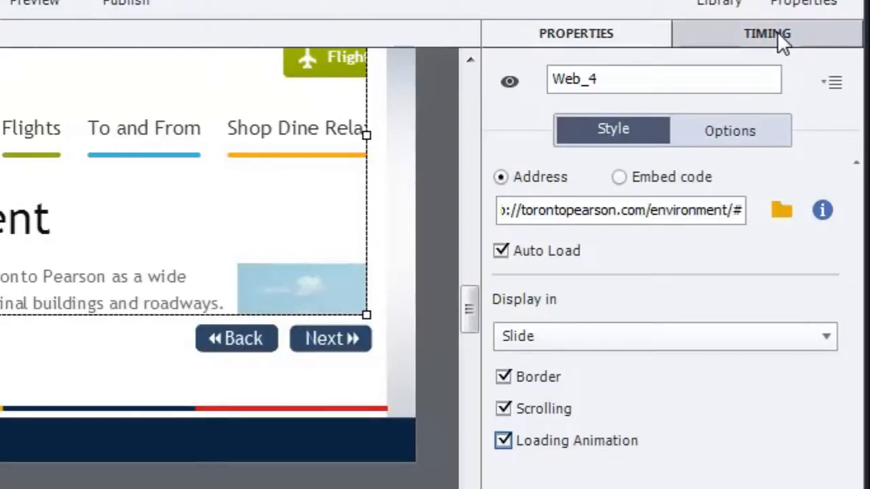
Step: Set the web object's Display For timing to Rest of Slide, appearing after 0 seconds
left_click(766, 32)
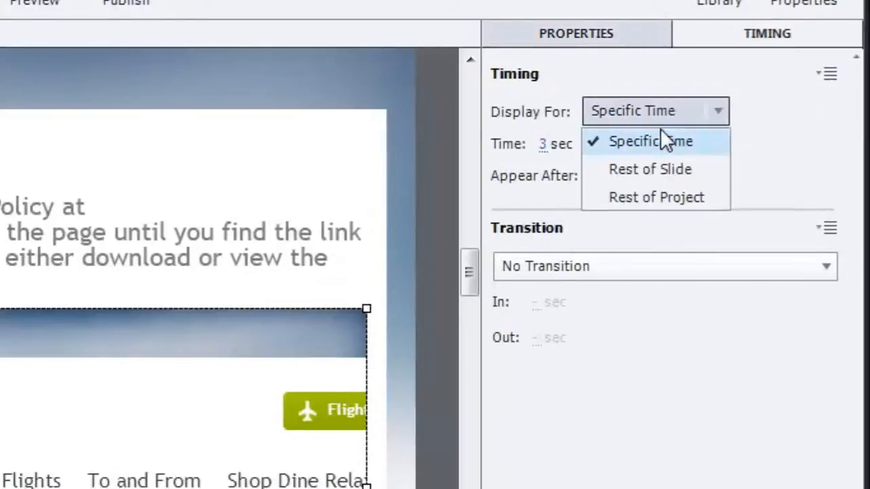
mouse_move(650, 169)
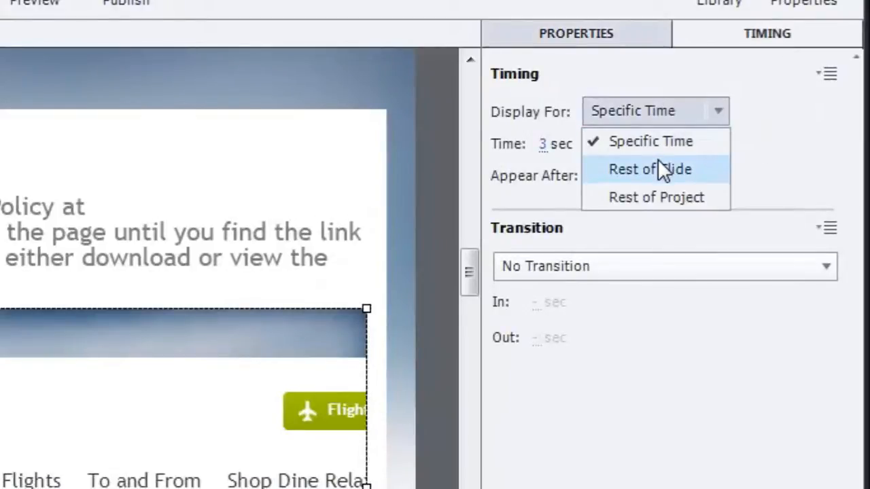
left_click(650, 169)
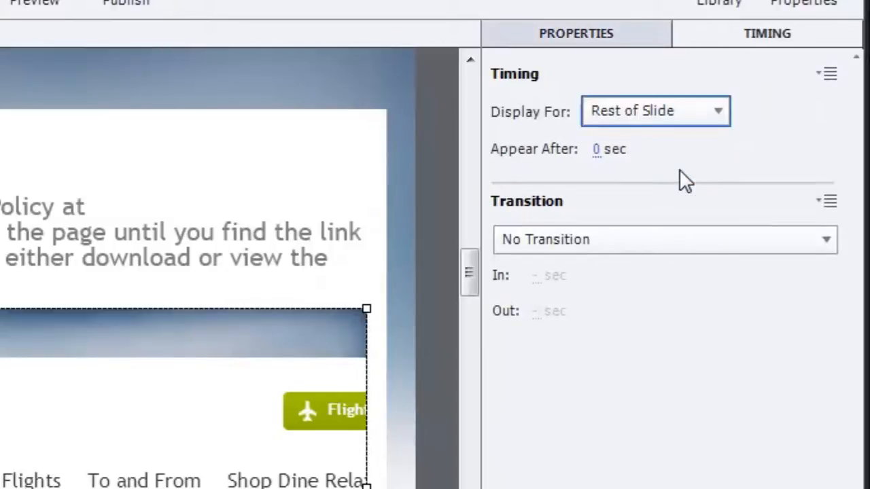
mouse_move(631, 272)
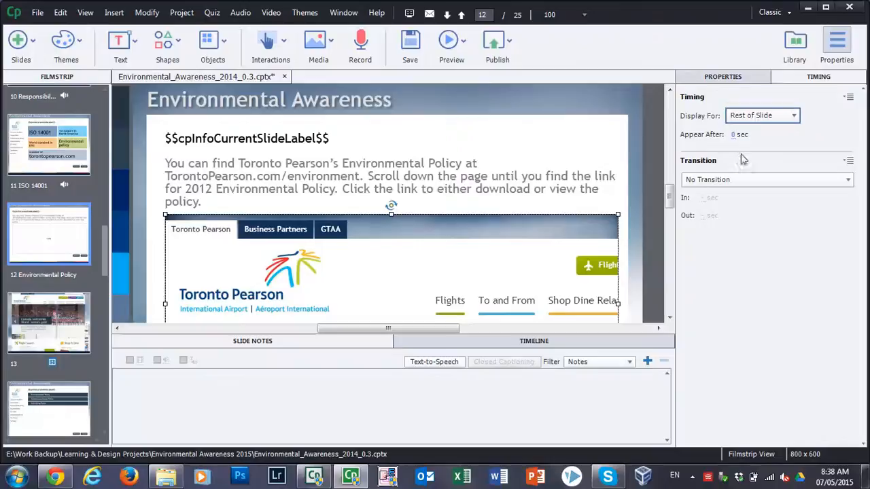
mouse_move(563, 239)
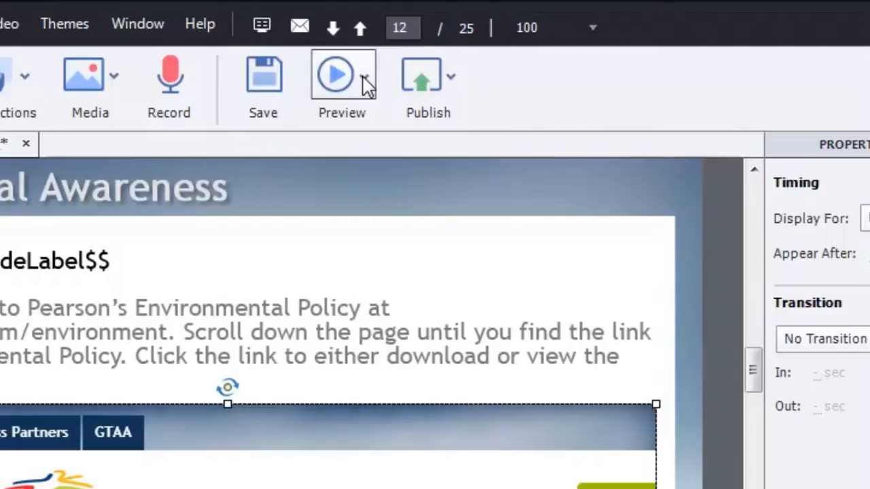
Step: Launch an in-browser preview of the course from the Preview menu
left_click(342, 82)
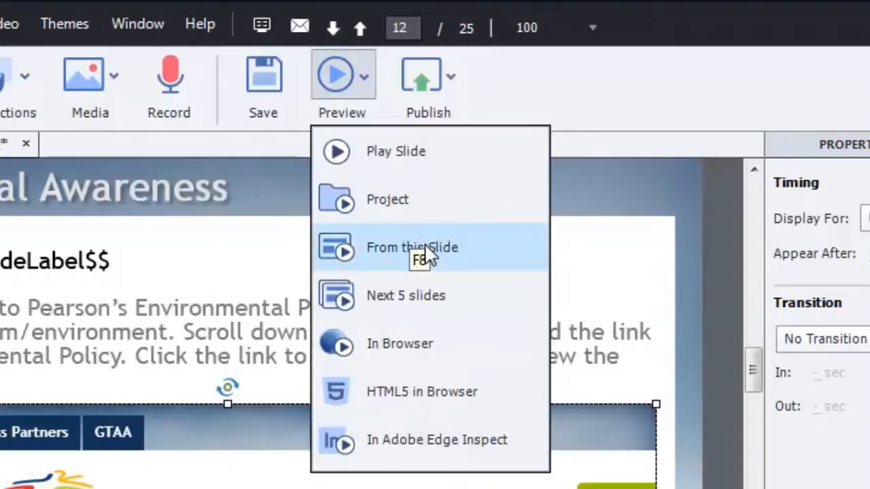
mouse_move(449, 296)
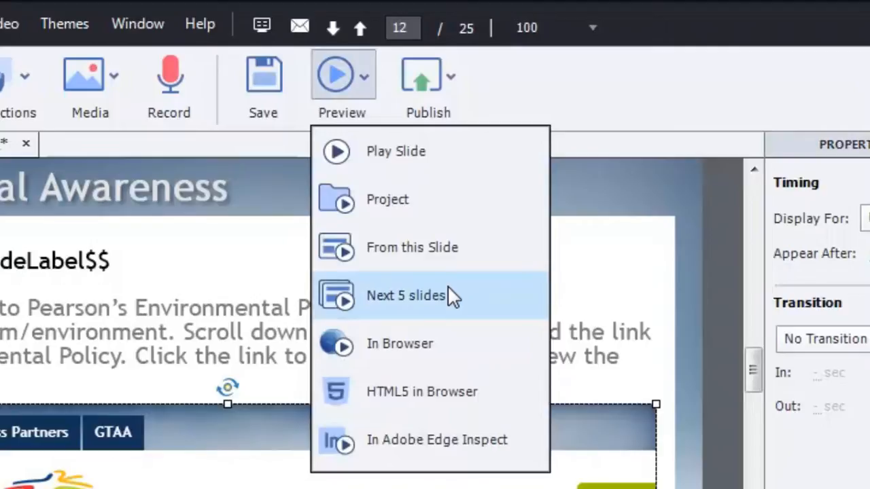
mouse_move(476, 342)
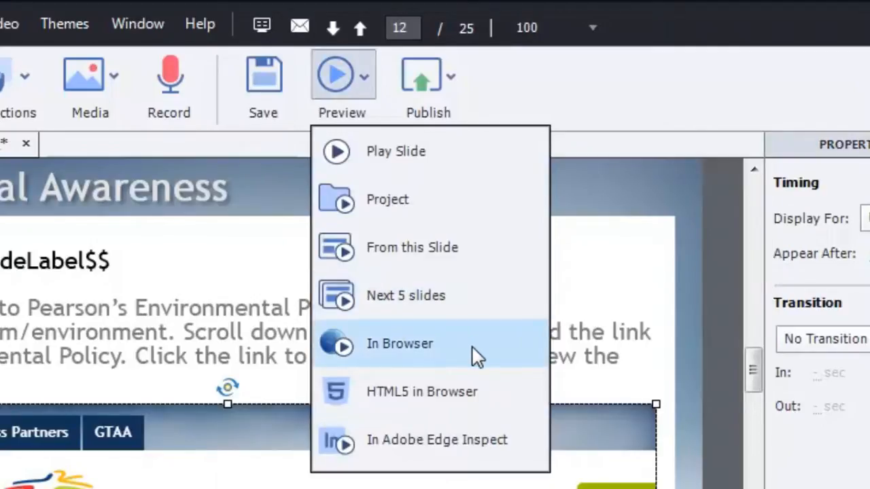
mouse_move(350, 351)
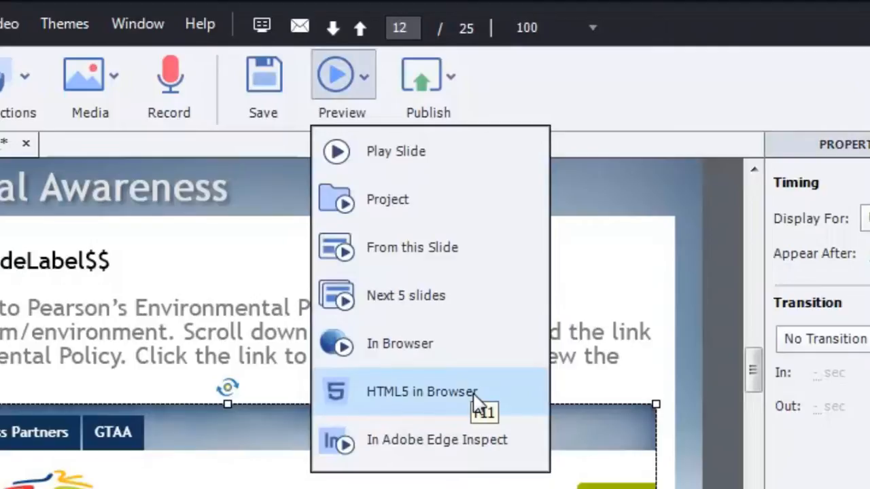
mouse_move(475, 401)
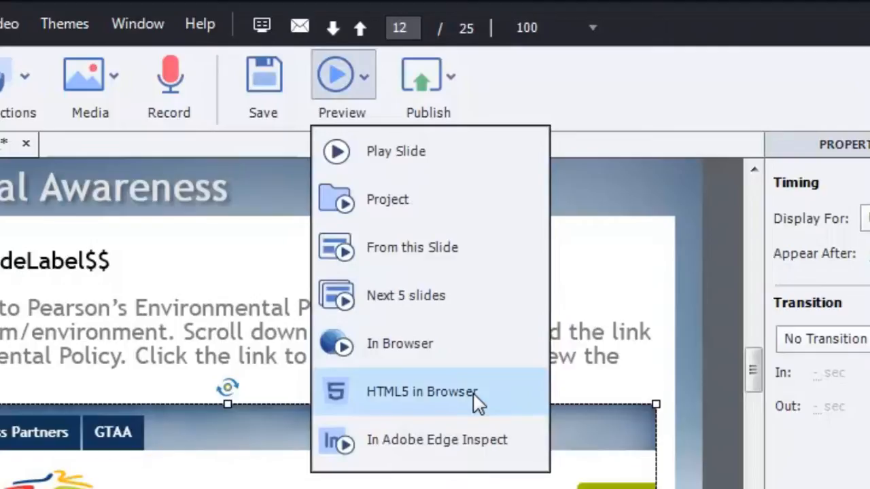
mouse_move(454, 354)
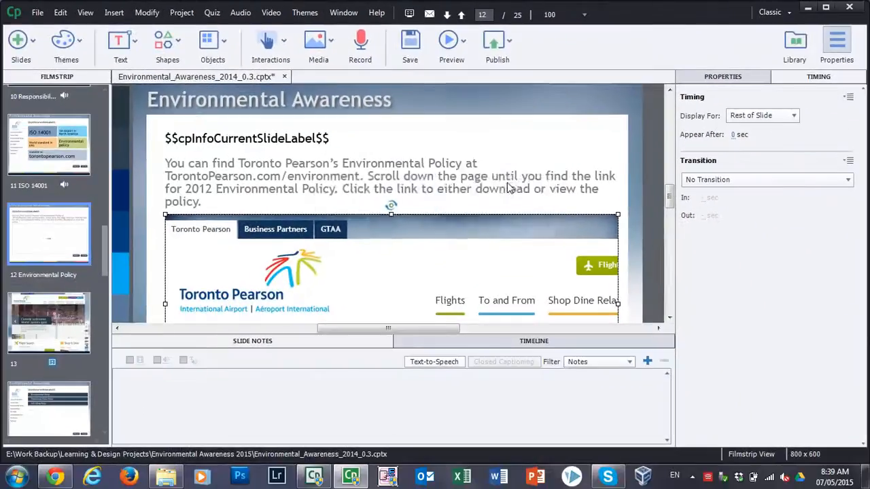
left_click(451, 40)
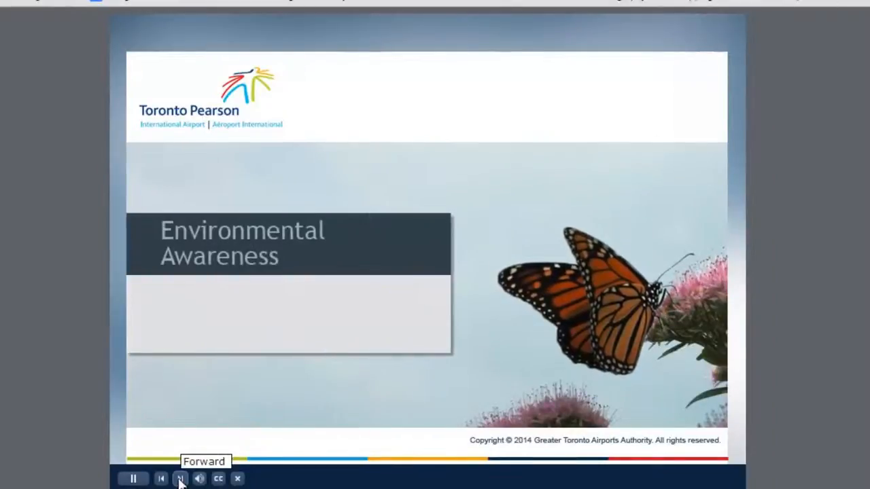
Step: Advance the preview playbar to the Environmental Policy slide with the embedded Pearson page
left_click(179, 479)
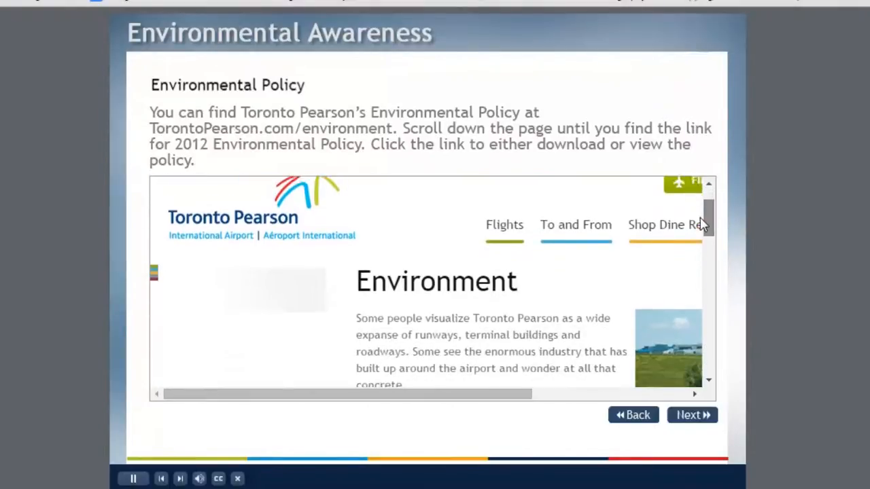
Step: Scroll the embedded Pearson page to Corporate Sustainability Reports and open the 2012 Environmental Policy document
scroll("down", 3)
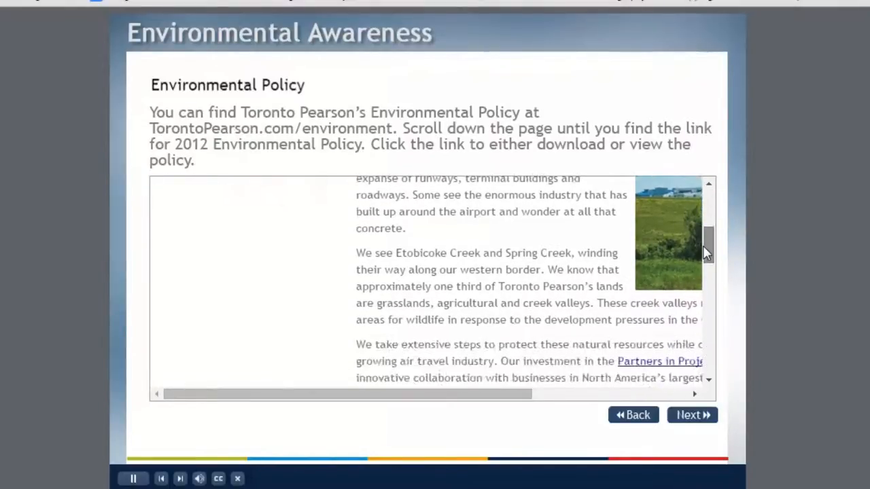
scroll("down", 3)
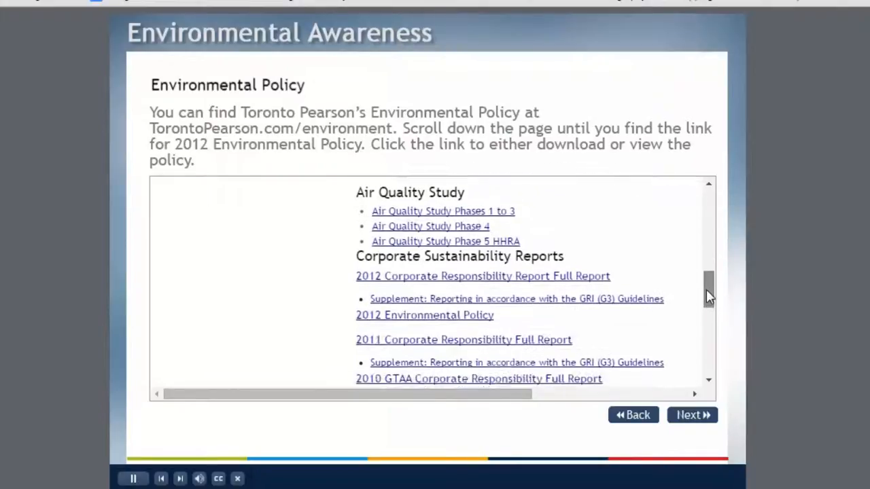
scroll("down", 3)
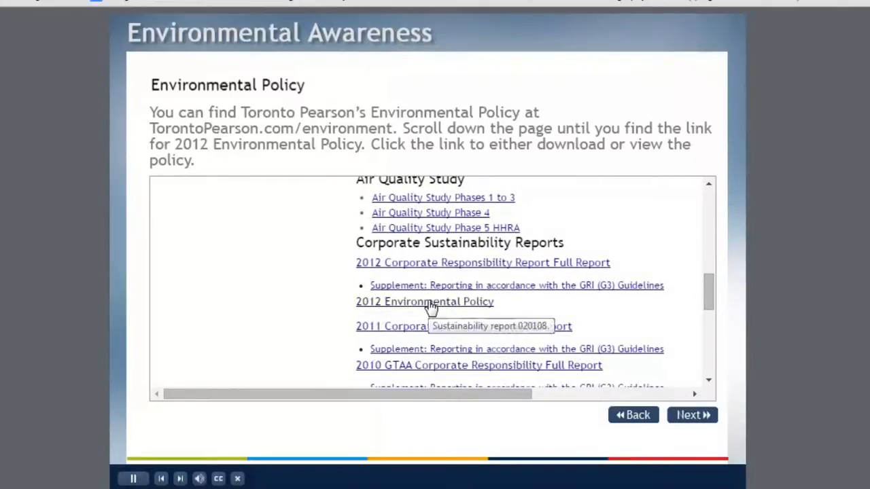
left_click(425, 302)
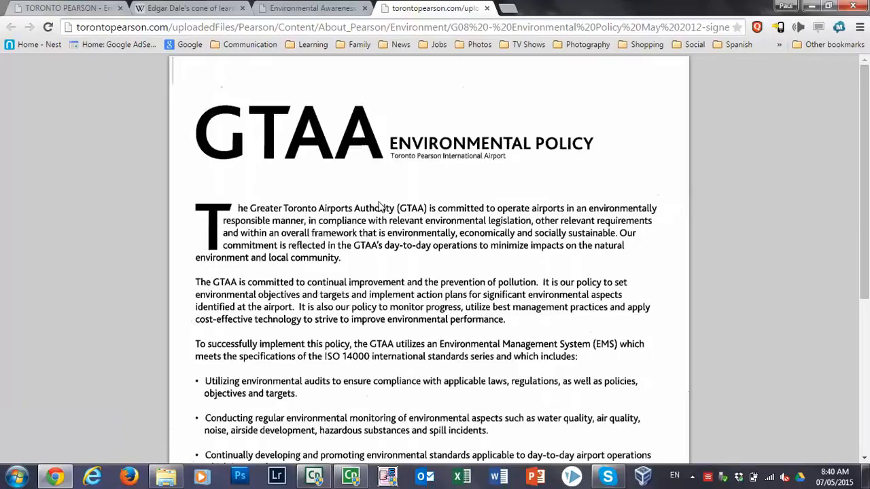
mouse_move(589, 5)
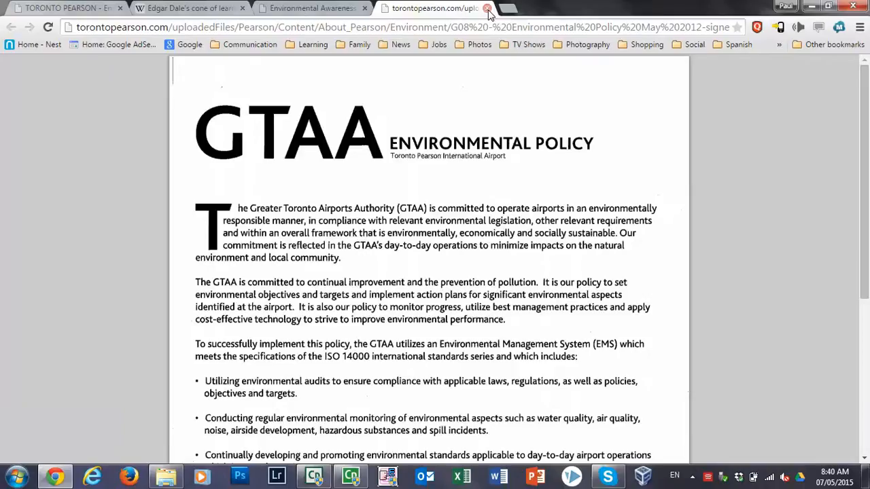
Step: Close the GTAA Environmental Policy PDF and return to the course preview slide
left_click(486, 8)
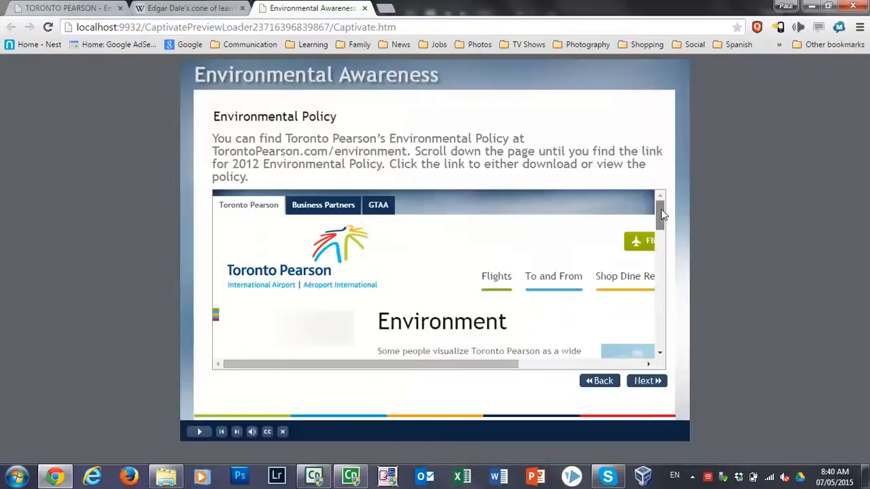
mouse_move(497, 276)
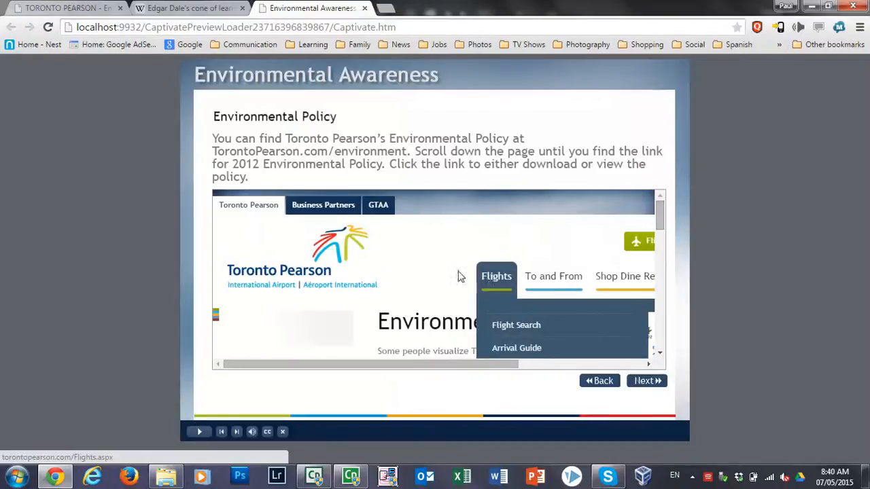